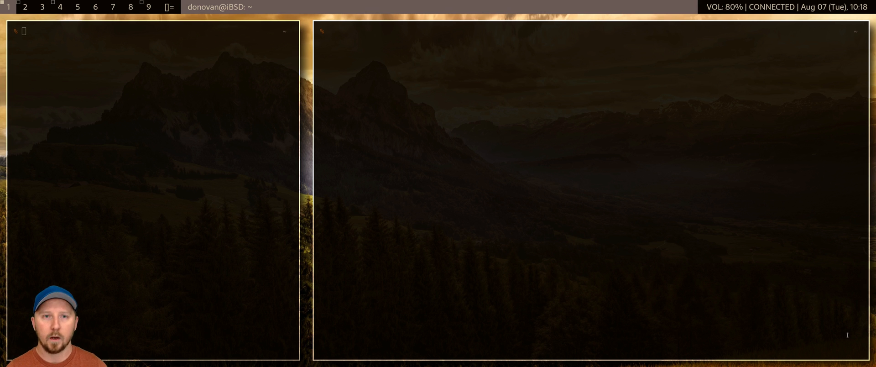
# Enter /usr/ports/editors/nano, list its files, and stage 'doas make install' without running it
pyautogui.write('cd /us')
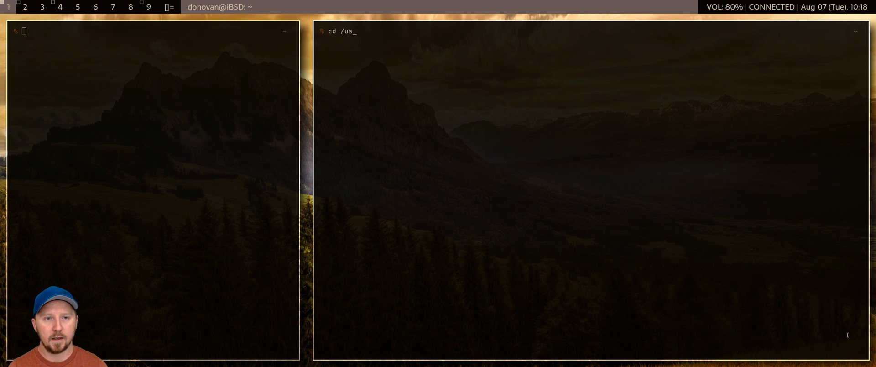
pyautogui.write('r/ports/')
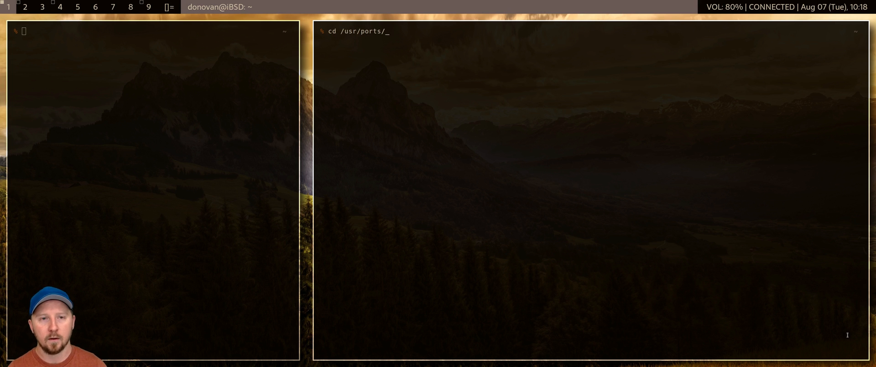
pyautogui.write('editors/')
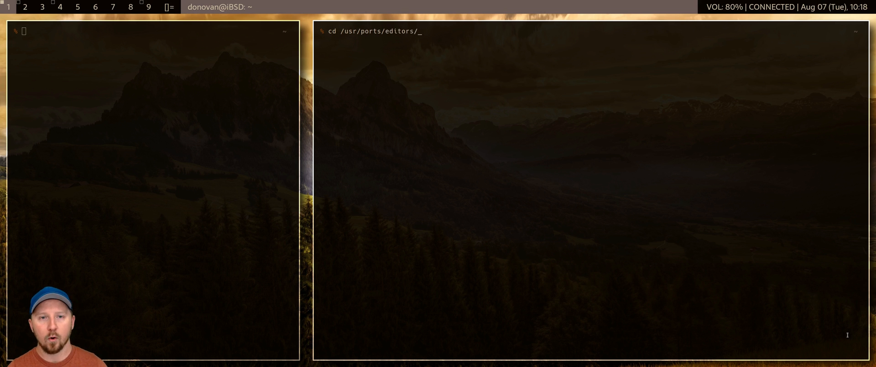
pyautogui.press('Return')
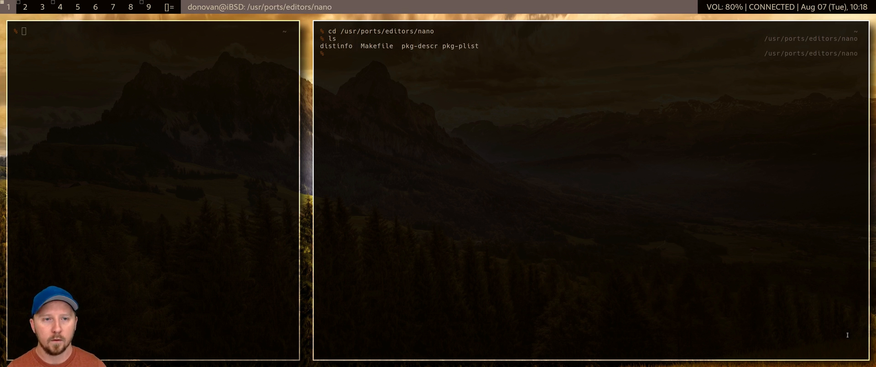
pyautogui.write('doas')
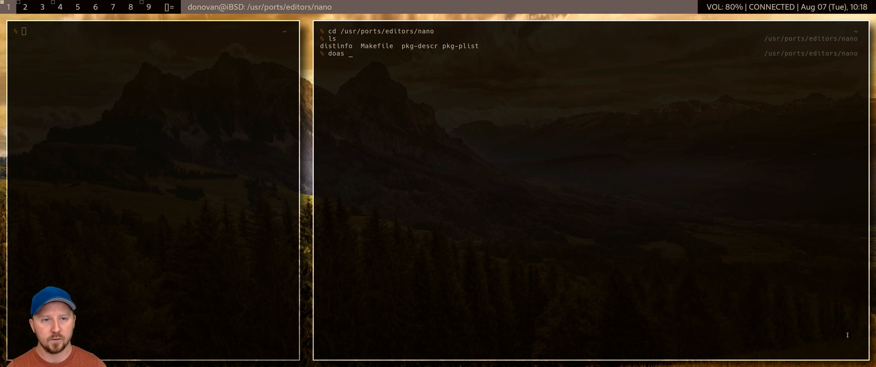
pyautogui.write('make install')
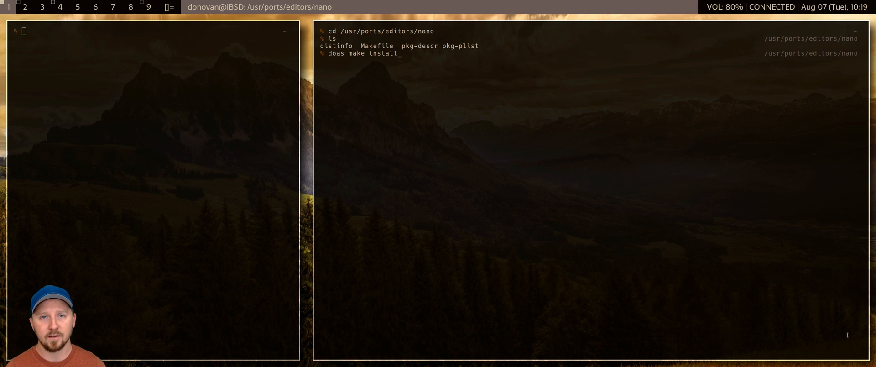
# Replace the staged build with 'pkg install nano', review nano 2.9.8, and decline with N
pyautogui.press('BackSpace')
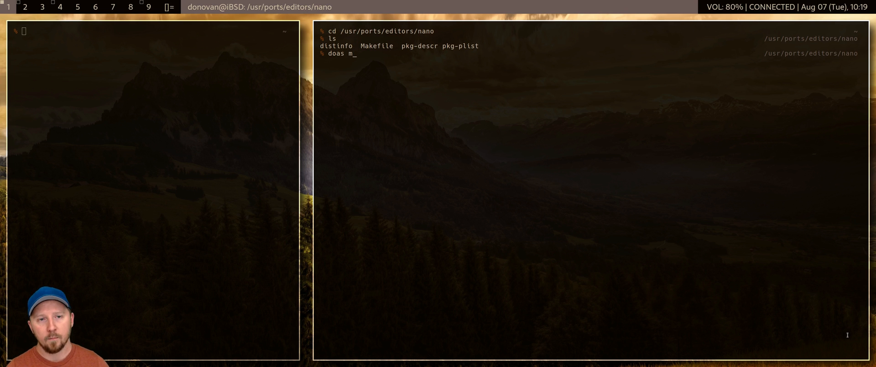
pyautogui.press('Backspace')
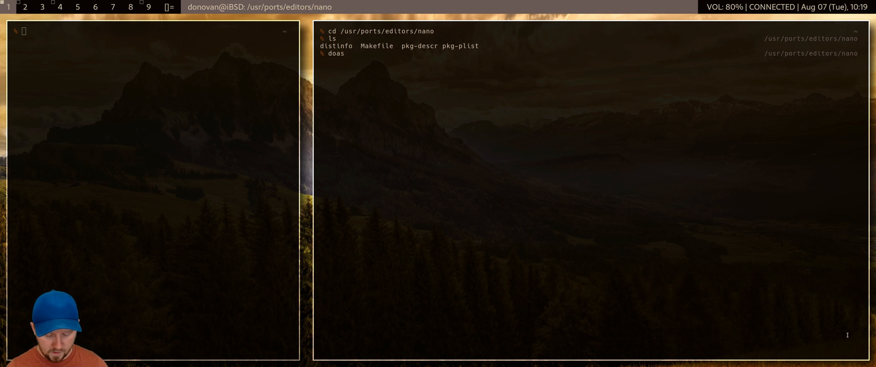
pyautogui.write('pkg')
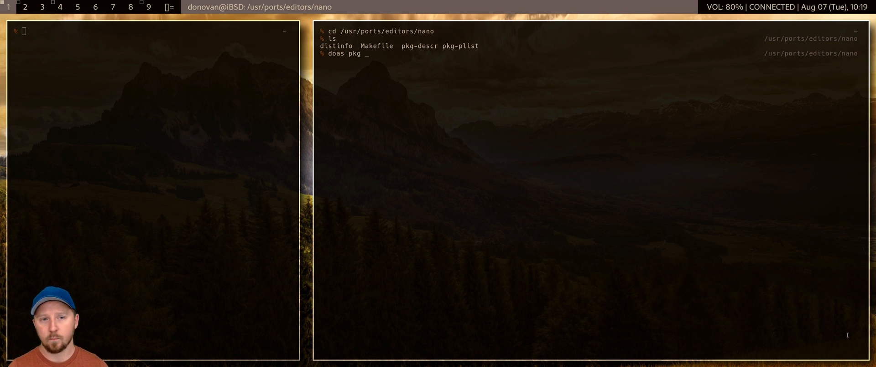
pyautogui.write('in')
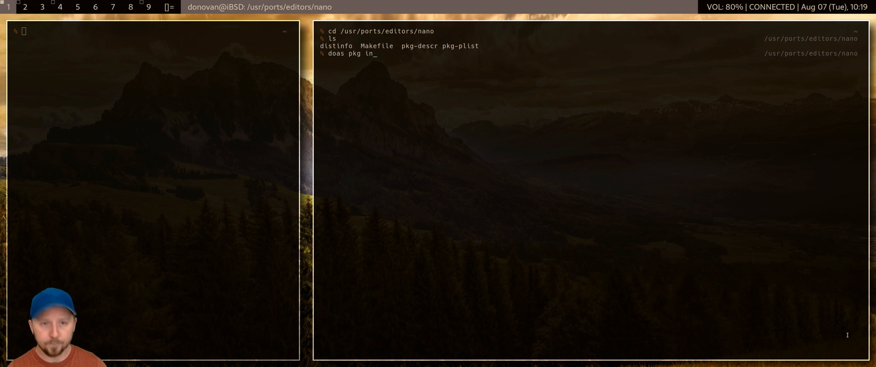
pyautogui.write('stall nano')
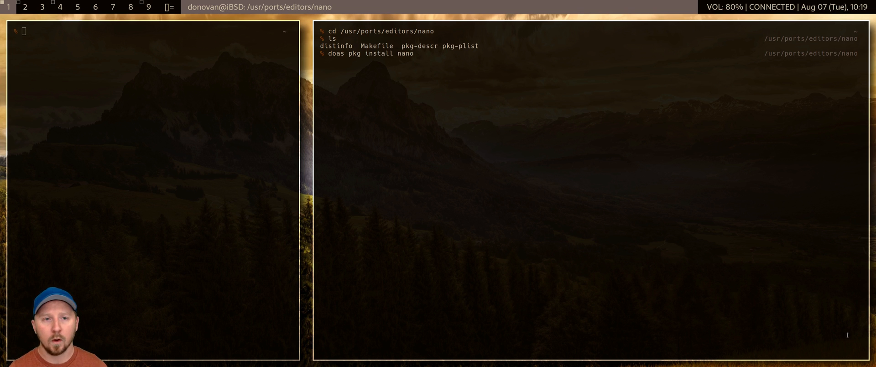
pyautogui.press('Return')
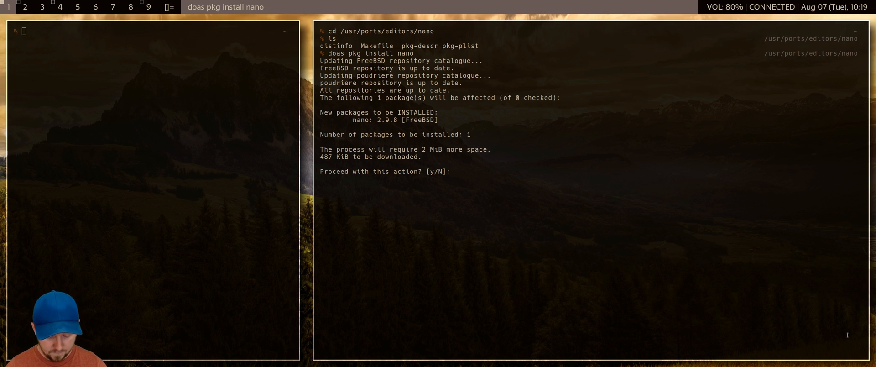
pyautogui.write('N')
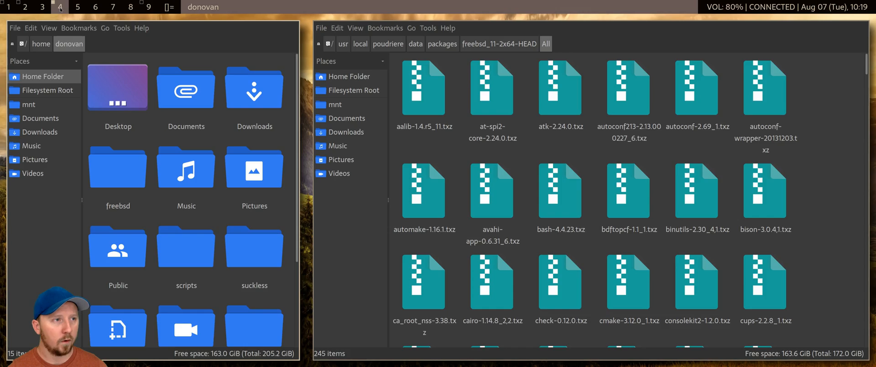
# Browse up to poudriere, into the freebsd_11-2x64 jail, then back to data/packages
pyautogui.click(186, 247)
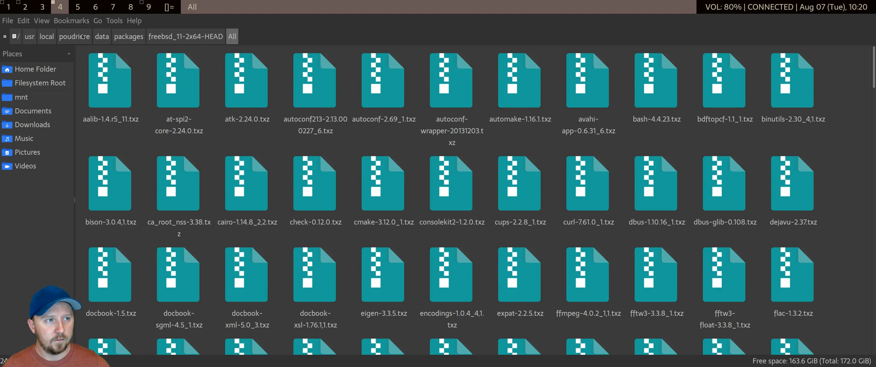
pyautogui.click(74, 36)
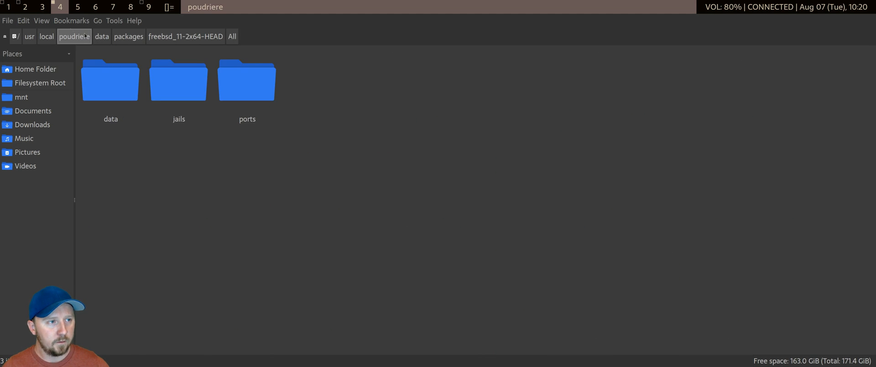
pyautogui.doubleClick(178, 79)
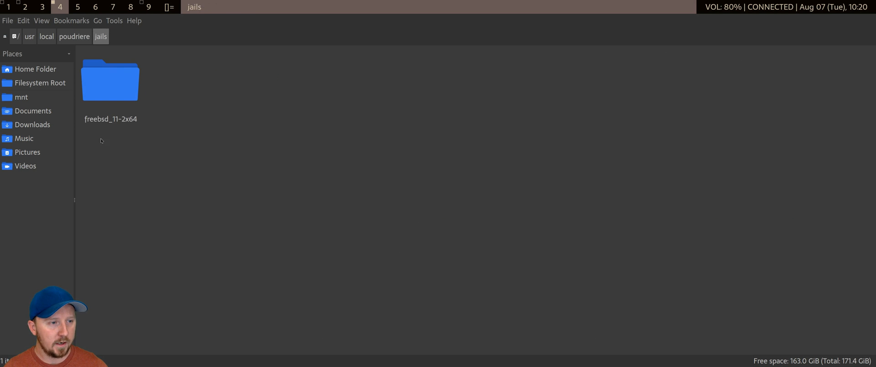
pyautogui.doubleClick(110, 80)
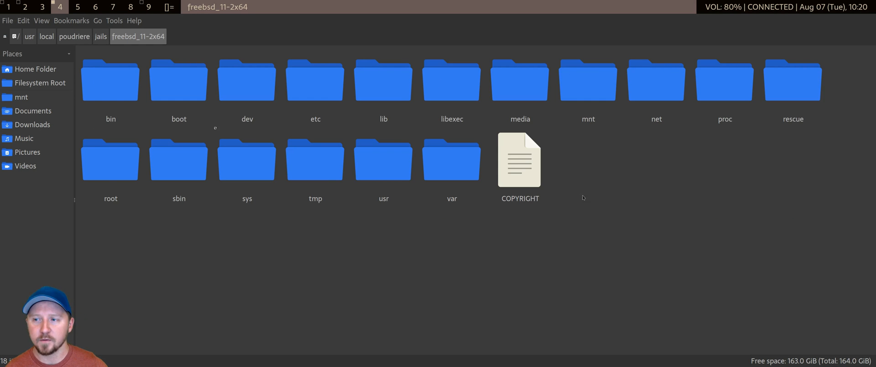
pyautogui.moveTo(411, 245)
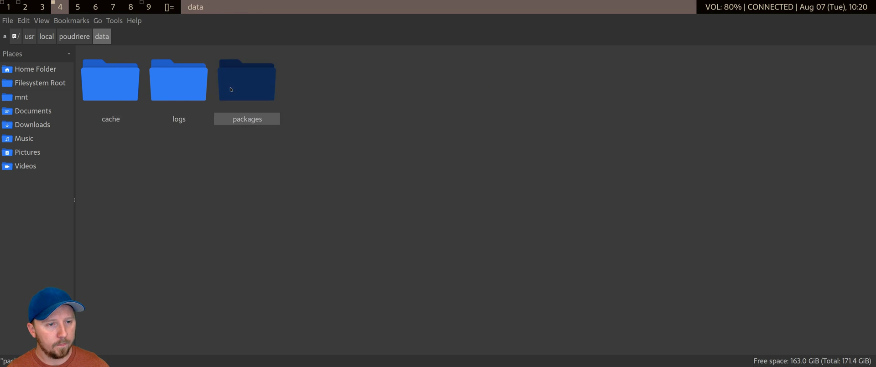
pyautogui.doubleClick(247, 80)
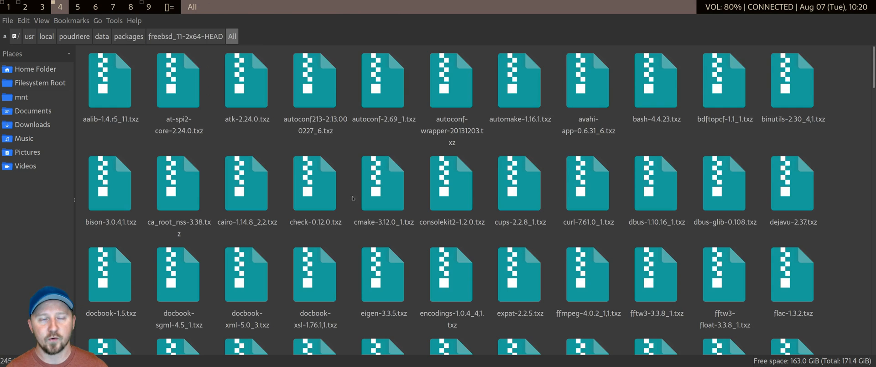
pyautogui.moveTo(269, 144)
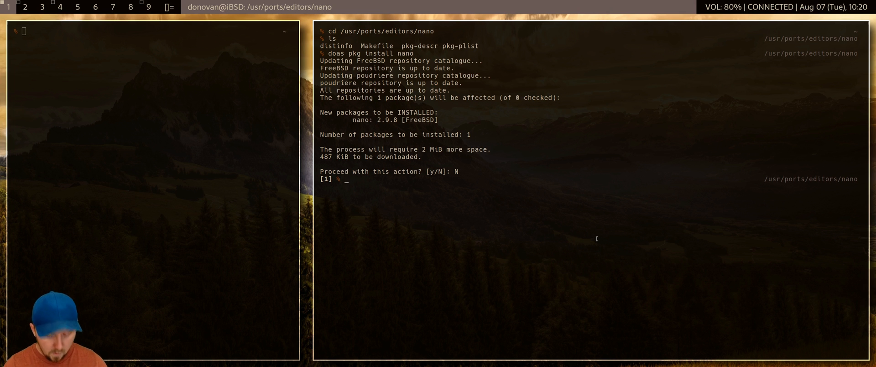
# Clear the screen and run ffmpeg to display version 4.0.2 and its build configuration
pyautogui.press('Return')
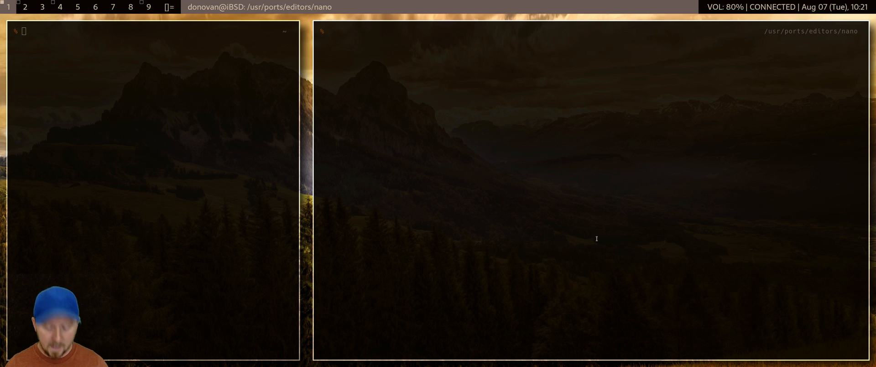
pyautogui.write('ffmpeg')
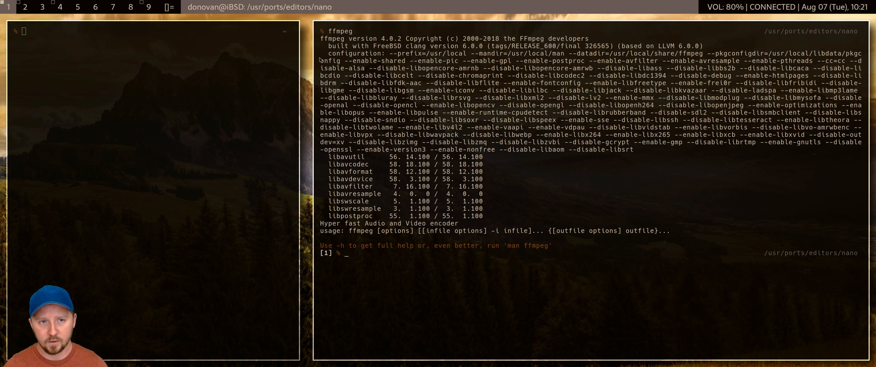
pyautogui.doubleClick(519, 105)
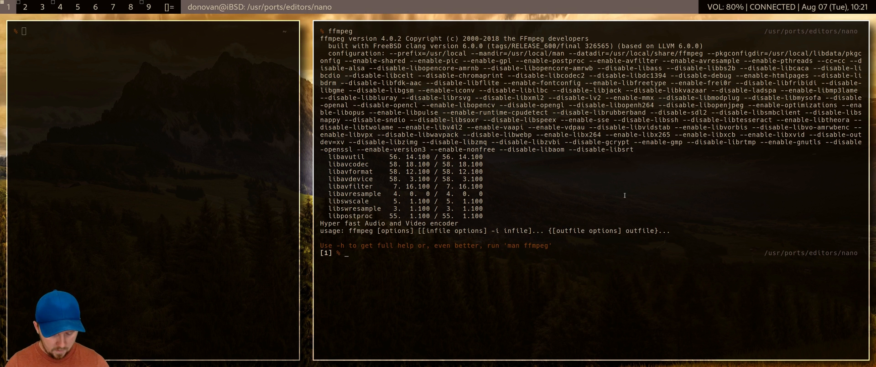
pyautogui.write('pkg info ff')
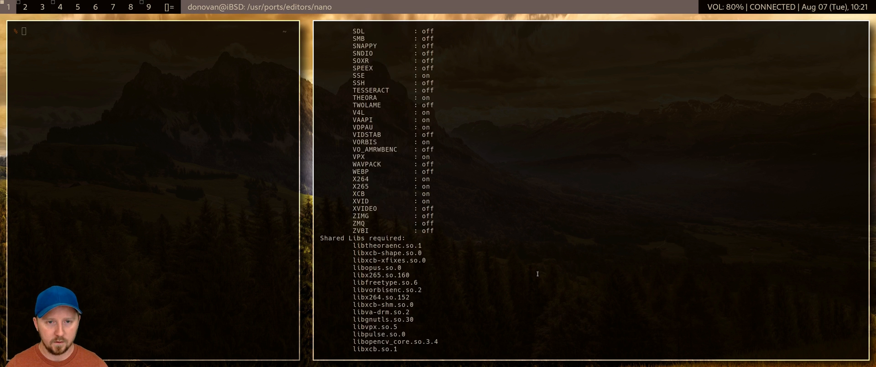
# Scroll through ffmpeg's package options and shared libraries, and select the poudriere repository annotation
pyautogui.scroll(3)
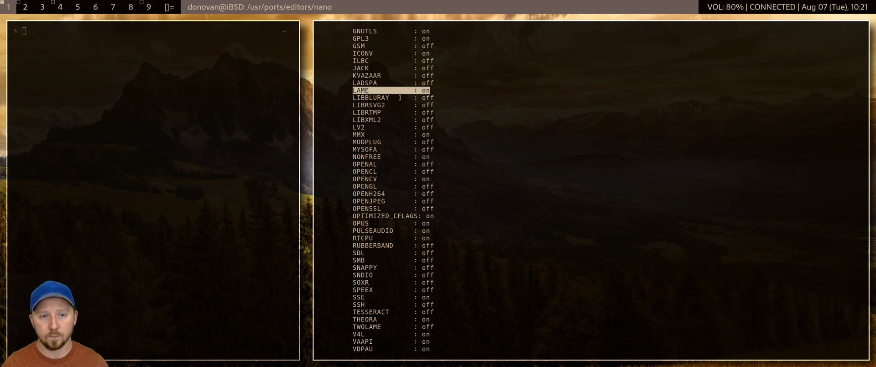
pyautogui.moveTo(492, 235)
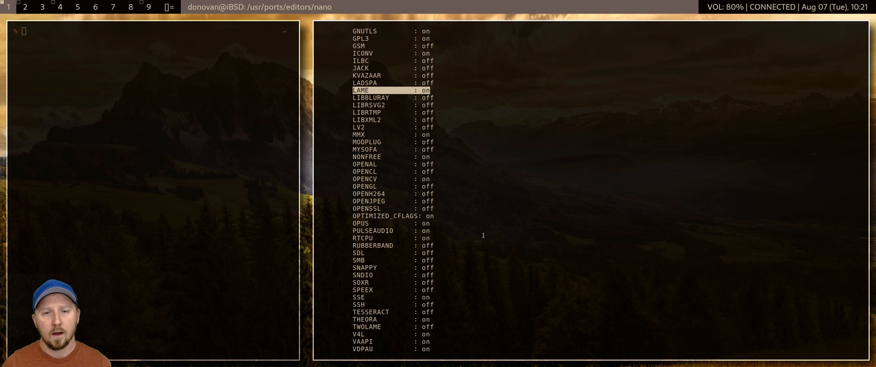
pyautogui.moveTo(449, 179)
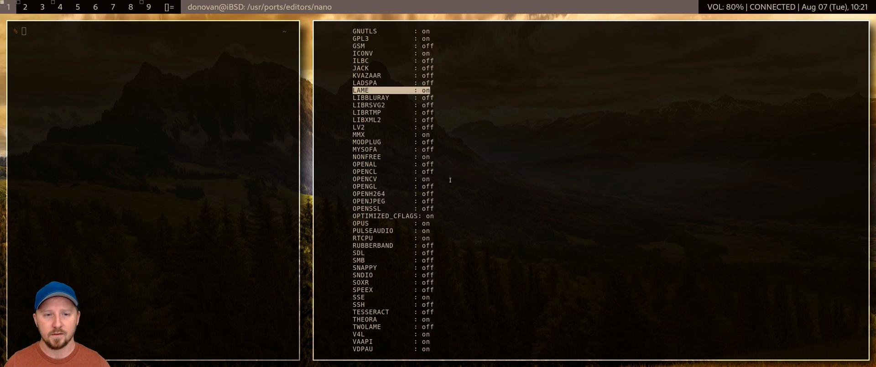
pyautogui.scroll(-3)
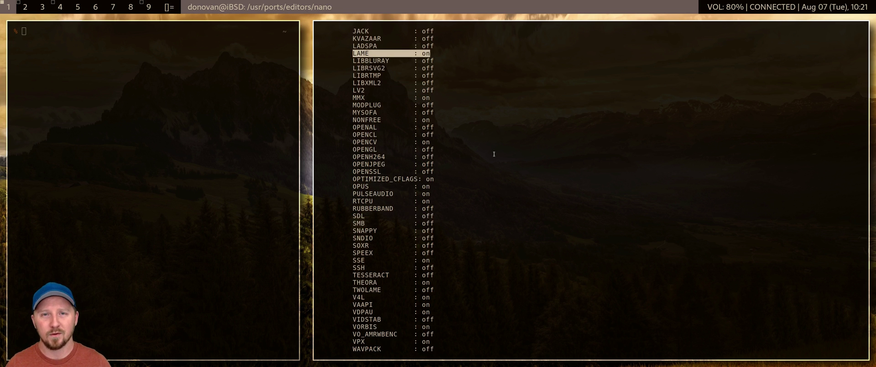
pyautogui.moveTo(645, 125)
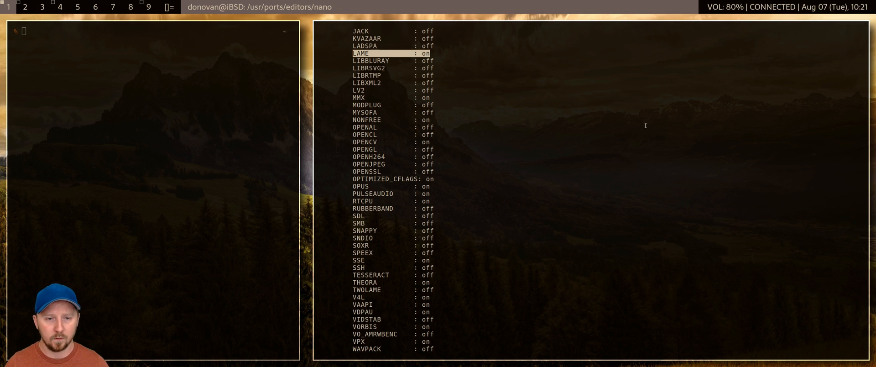
pyautogui.moveTo(353, 197)
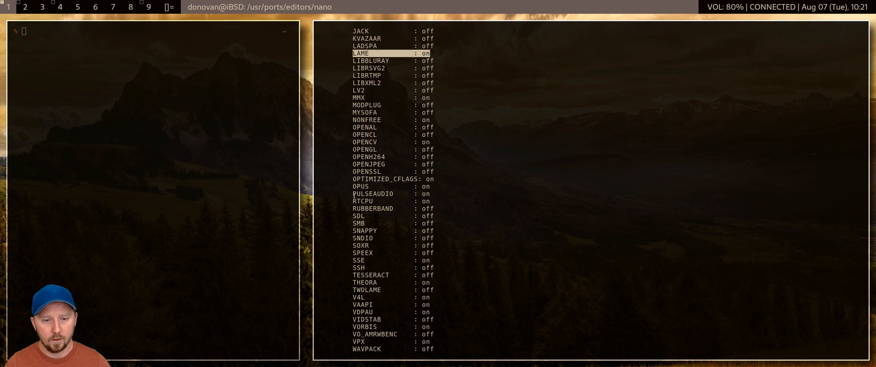
pyautogui.scroll(-3)
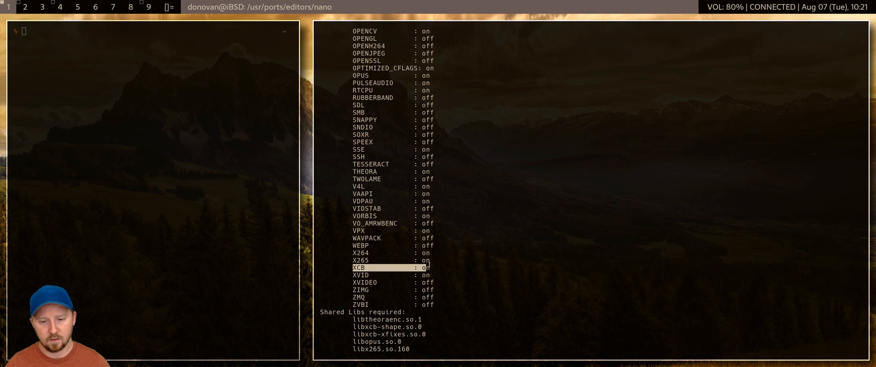
pyautogui.scroll(-3)
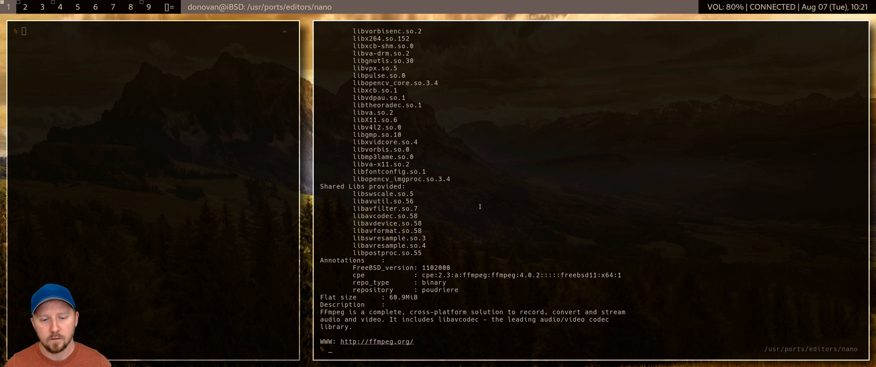
pyautogui.moveTo(620, 140)
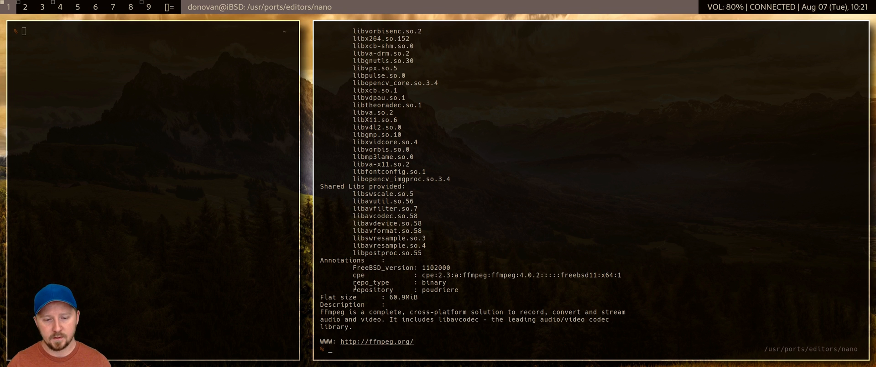
pyautogui.doubleClick(441, 289)
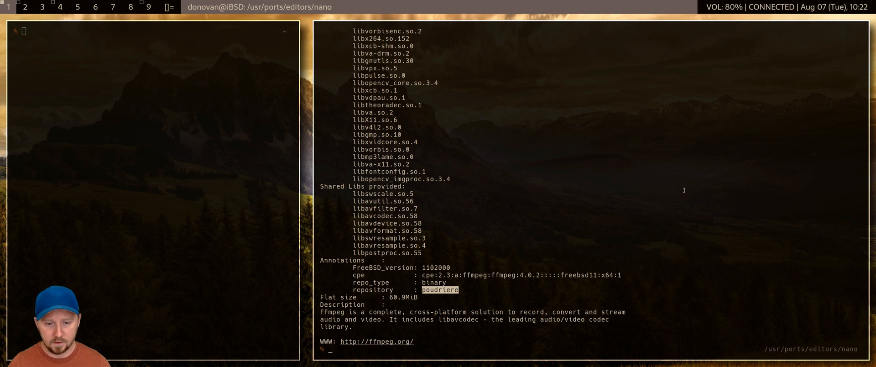
pyautogui.write('pkg info')
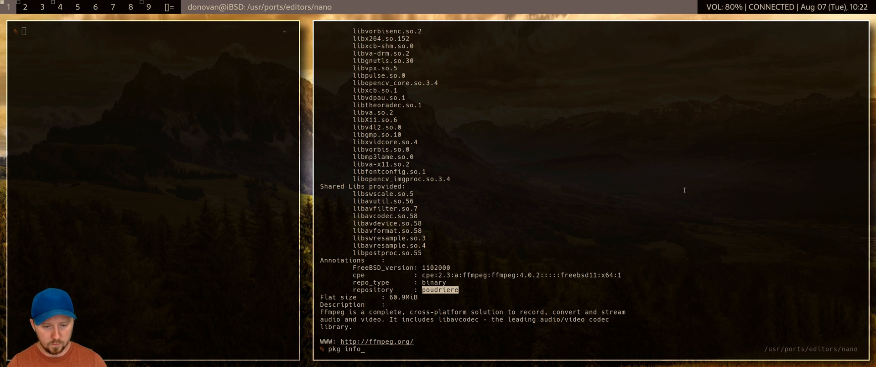
# Check vim's package info, view /etc/pkg/FreeBSD.conf, then rerun and abandon the poudriere.conf edit
pyautogui.press('Return')
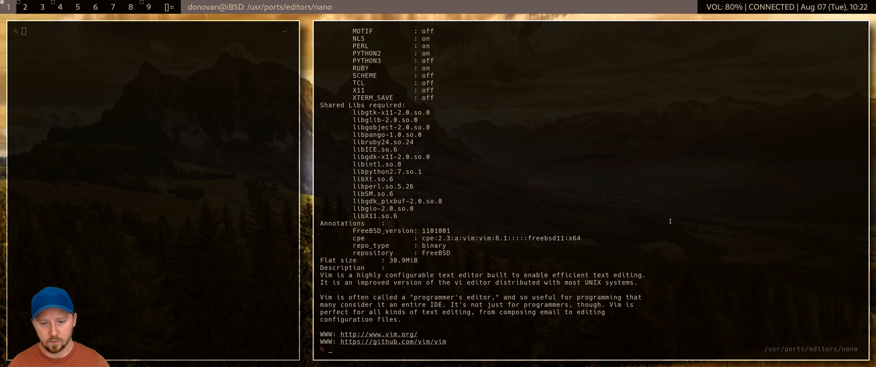
pyautogui.write('vim /etc/')
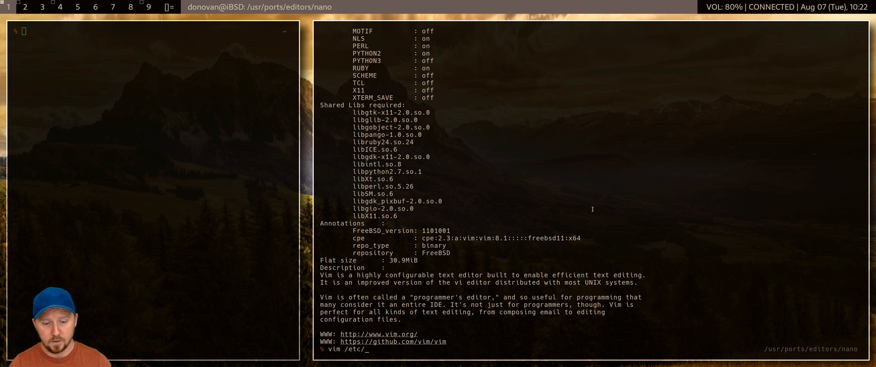
pyautogui.press('Return')
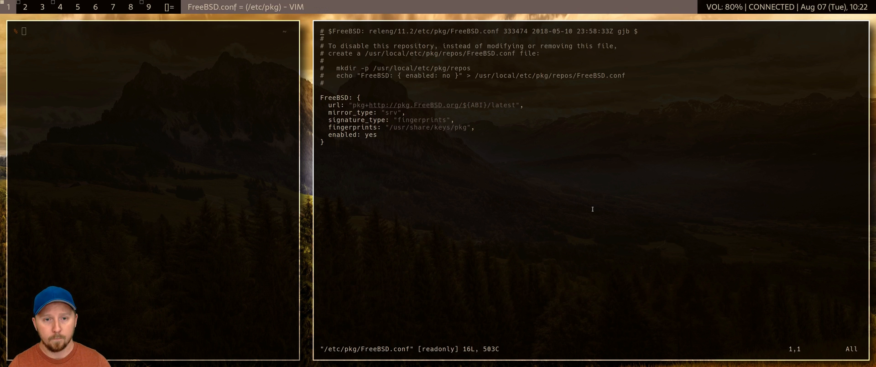
pyautogui.moveTo(522, 104)
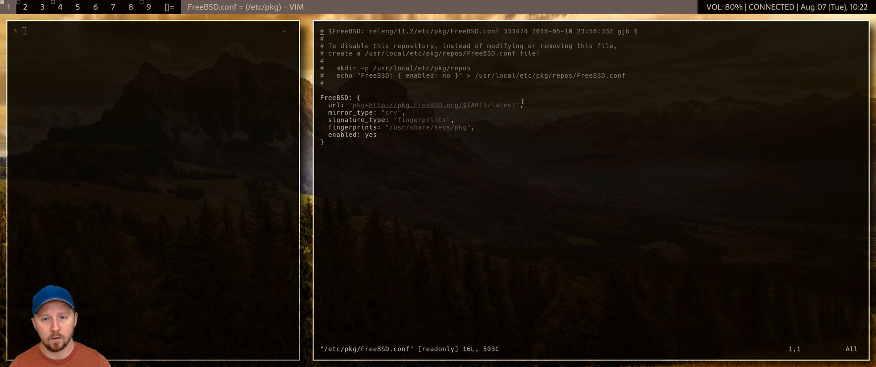
pyautogui.moveTo(435, 106)
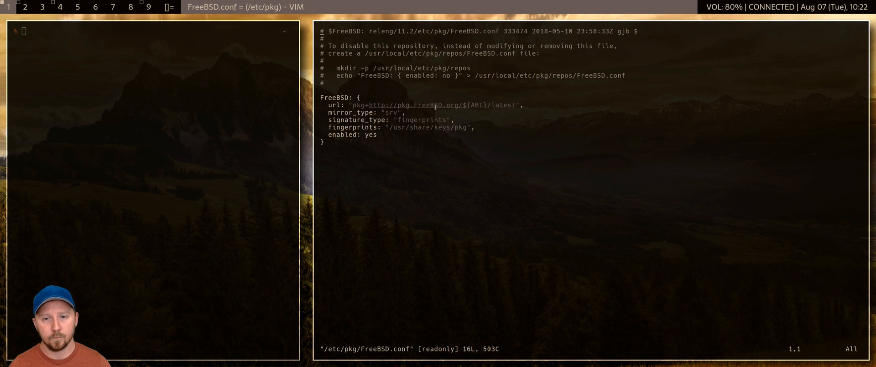
pyautogui.moveTo(655, 134)
pyautogui.write('rep')
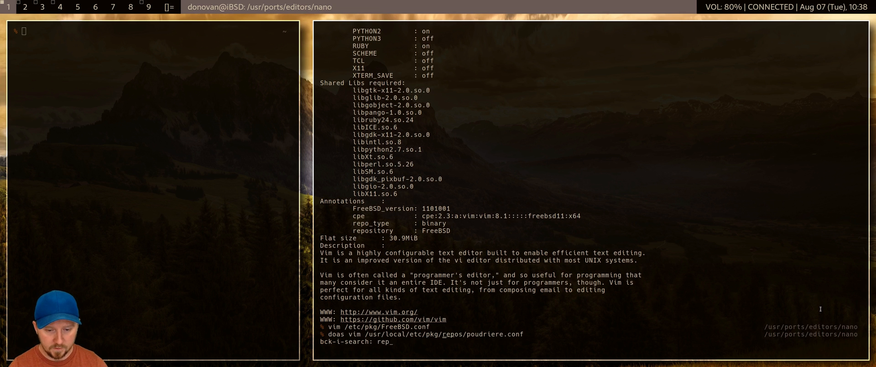
pyautogui.write('o')
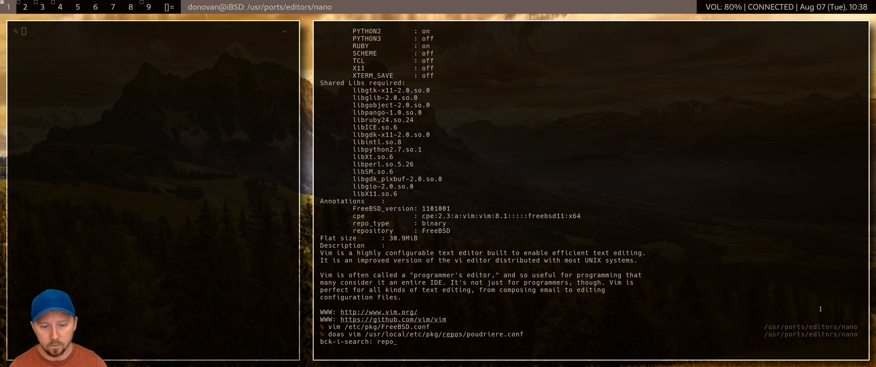
pyautogui.press('Return')
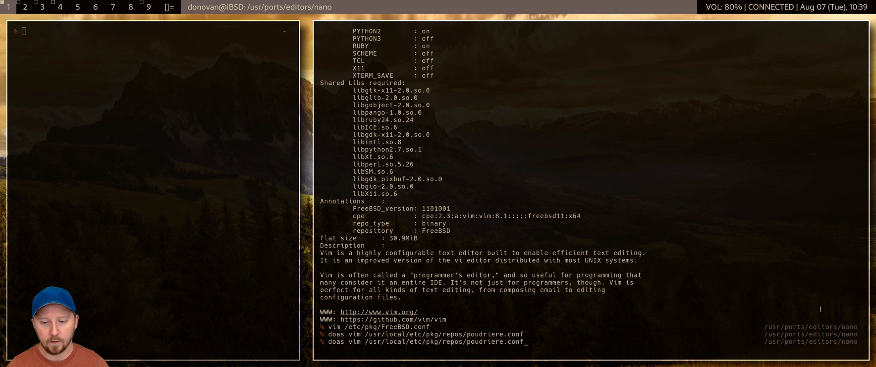
pyautogui.press('Return')
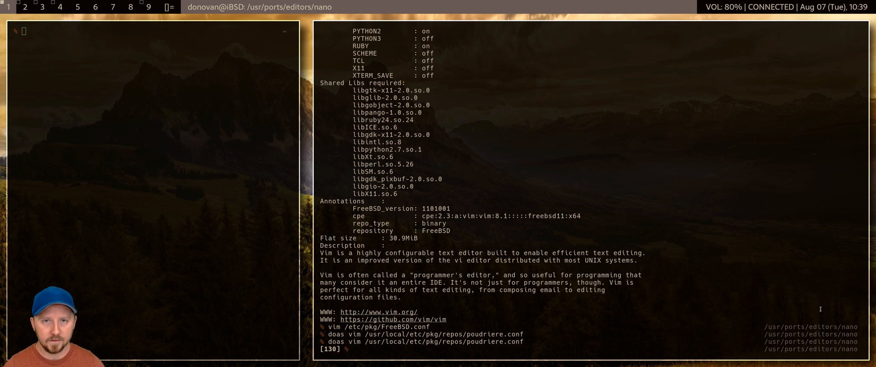
pyautogui.moveTo(615, 175)
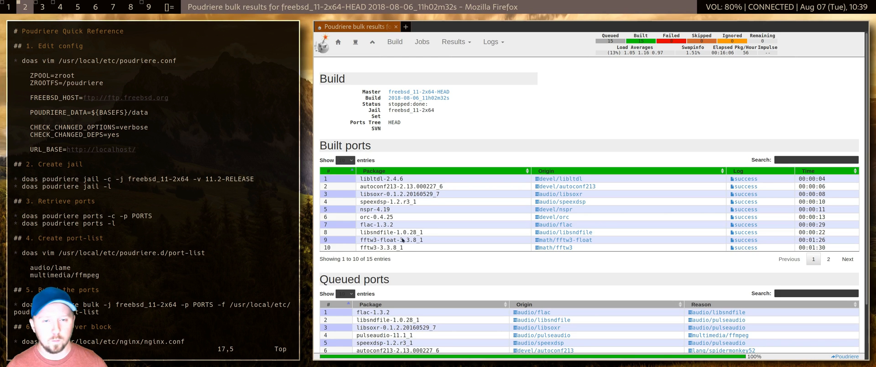
pyautogui.moveTo(623, 105)
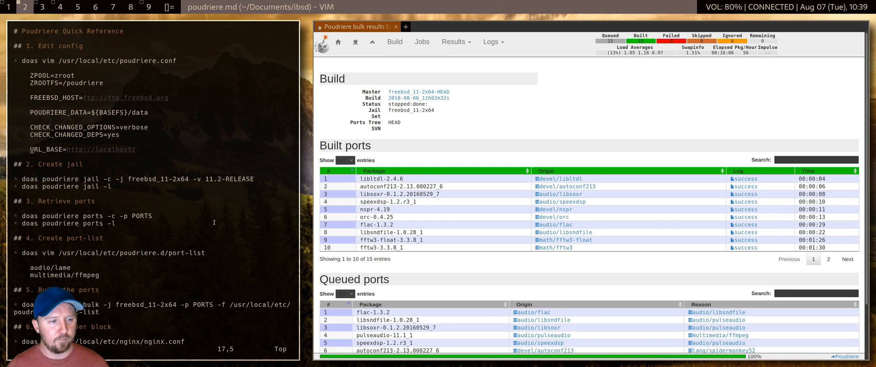
# Scroll the Poudriere quick-reference notes down to the nginx server block
pyautogui.scroll(-3)
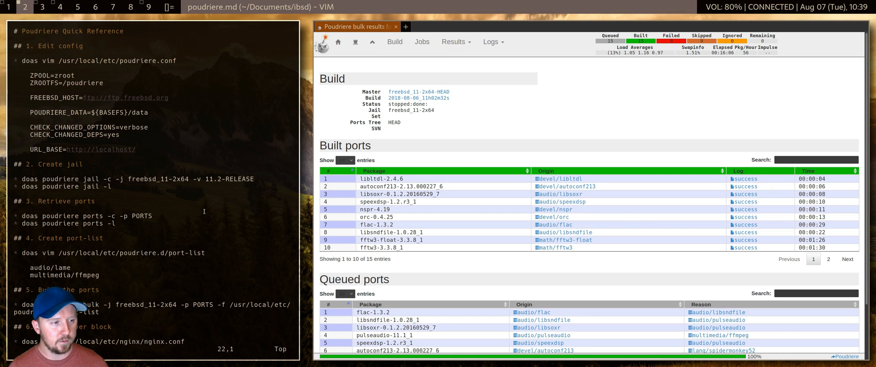
pyautogui.scroll(-3)
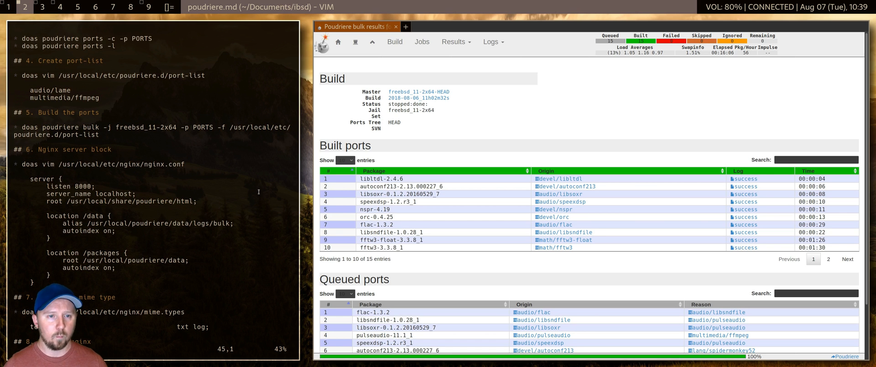
pyautogui.moveTo(168, 109)
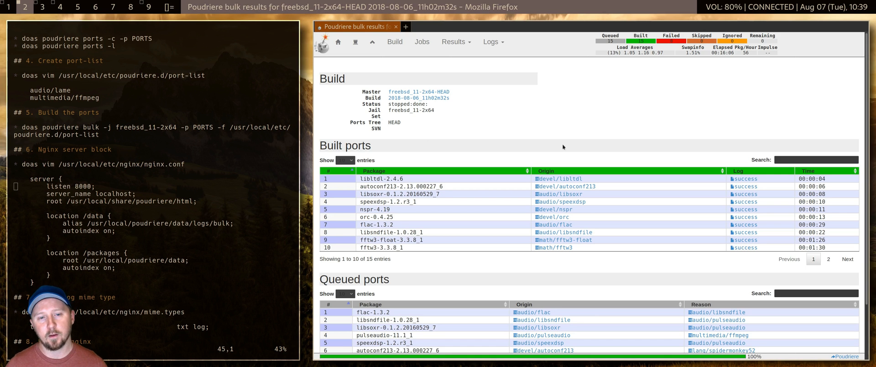
pyautogui.moveTo(523, 96)
pyautogui.write('port')
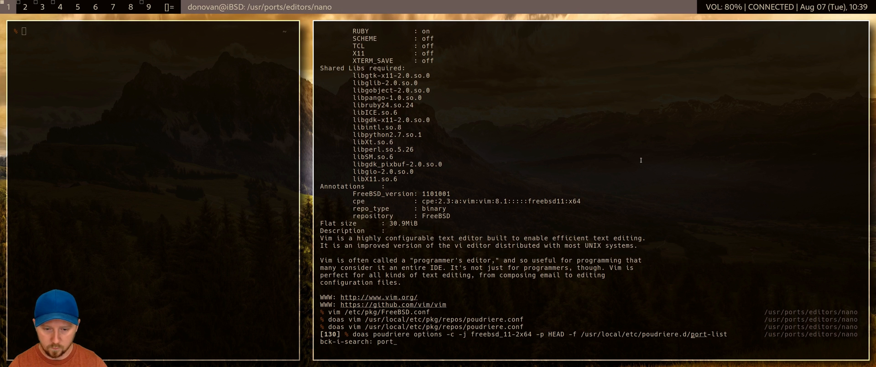
# Replace the port list contents with editors/nano and launch the poudriere bulk build
pyautogui.press('Return')
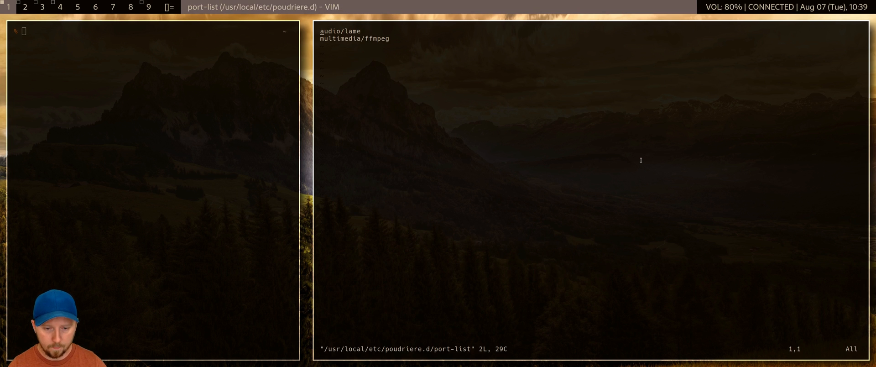
pyautogui.press('dd')
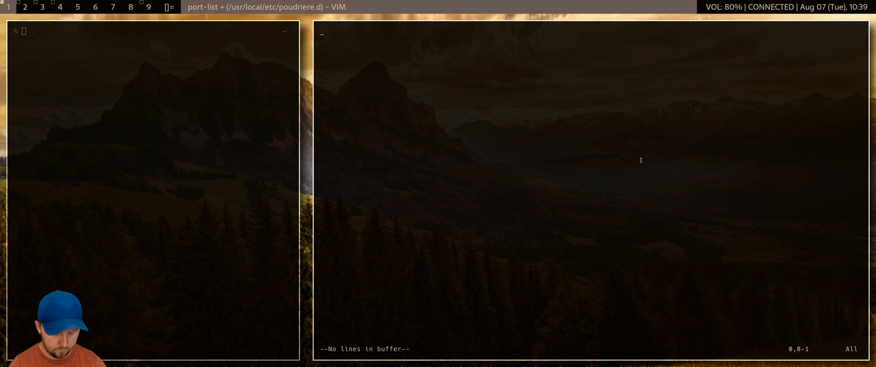
pyautogui.write('editors')
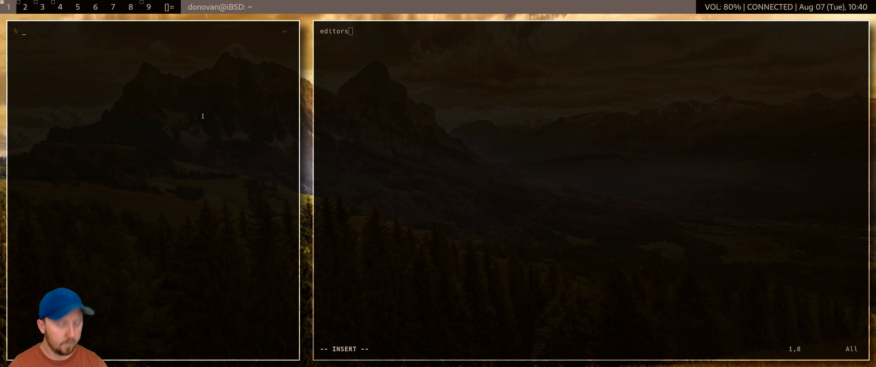
pyautogui.write('ls /usr/ports/')
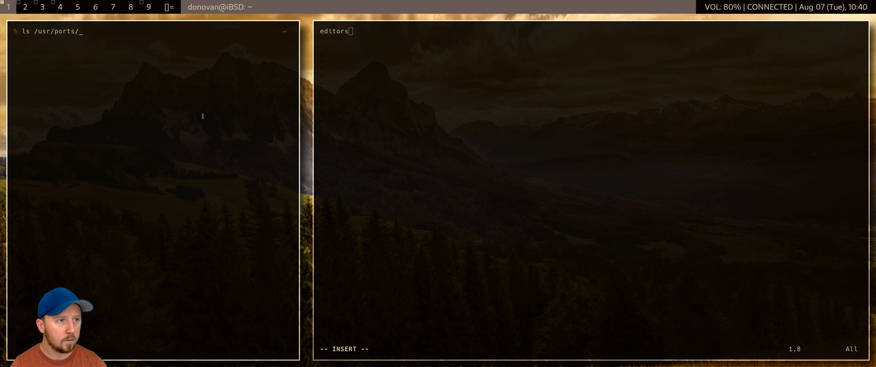
pyautogui.write('editors/')
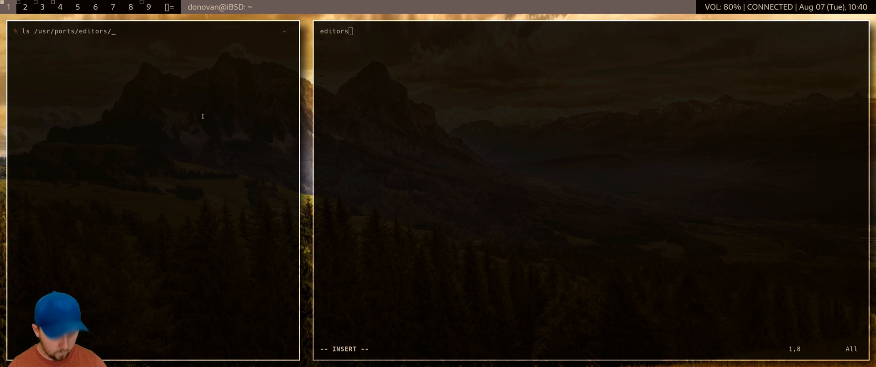
pyautogui.write('nan')
pyautogui.write('optio')
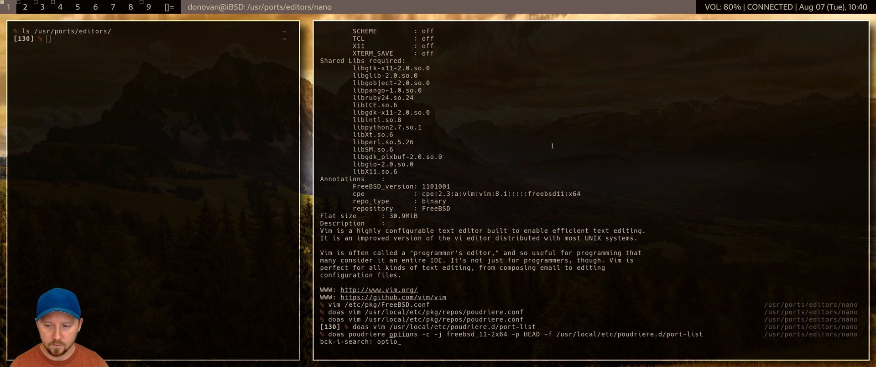
pyautogui.press('Return')
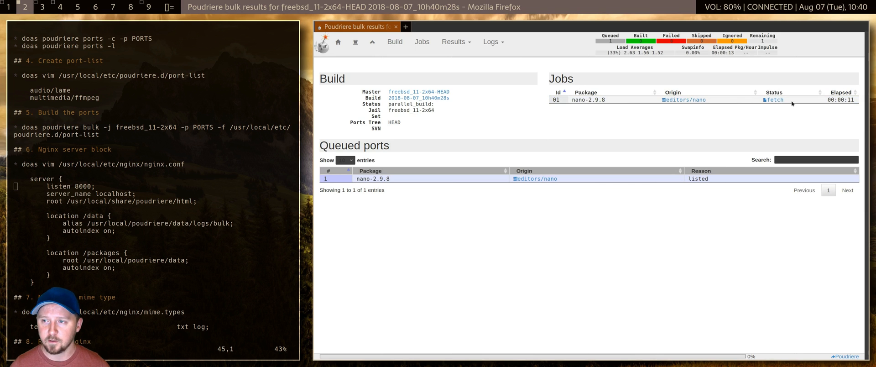
pyautogui.moveTo(774, 100)
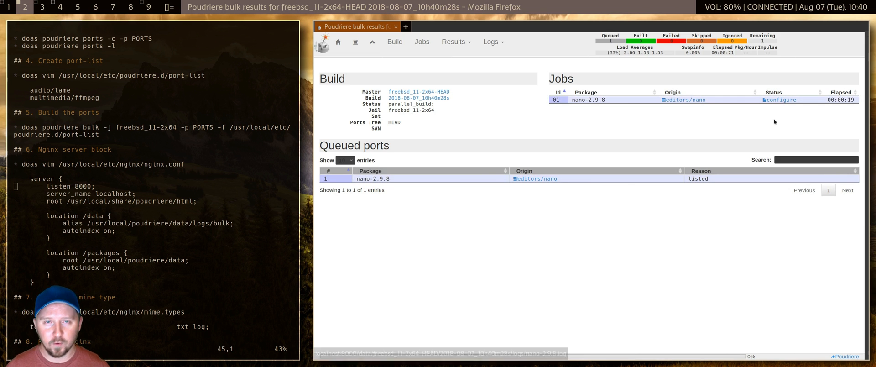
pyautogui.moveTo(493, 142)
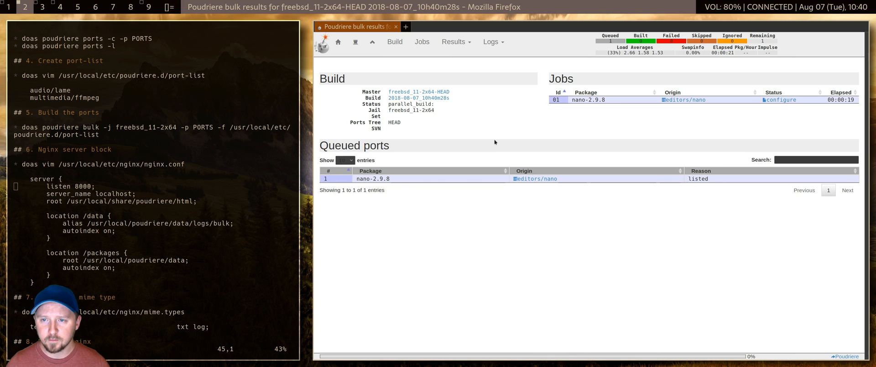
pyautogui.moveTo(495, 138)
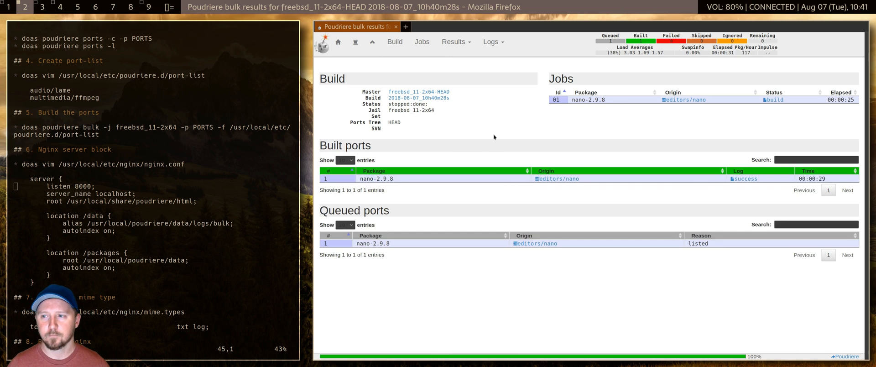
pyautogui.moveTo(739, 192)
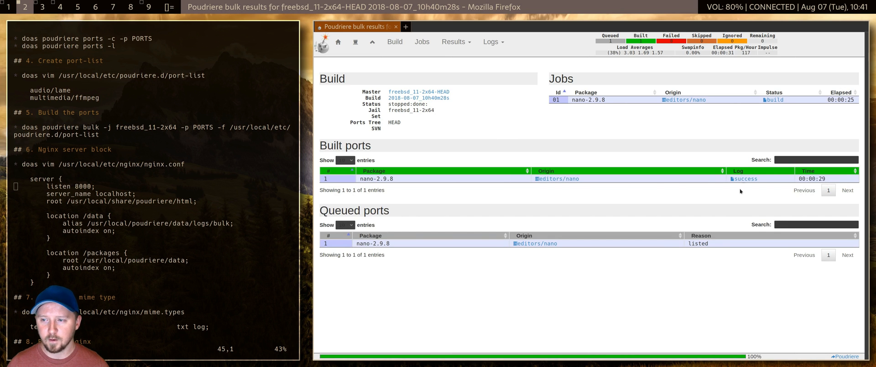
pyautogui.moveTo(814, 268)
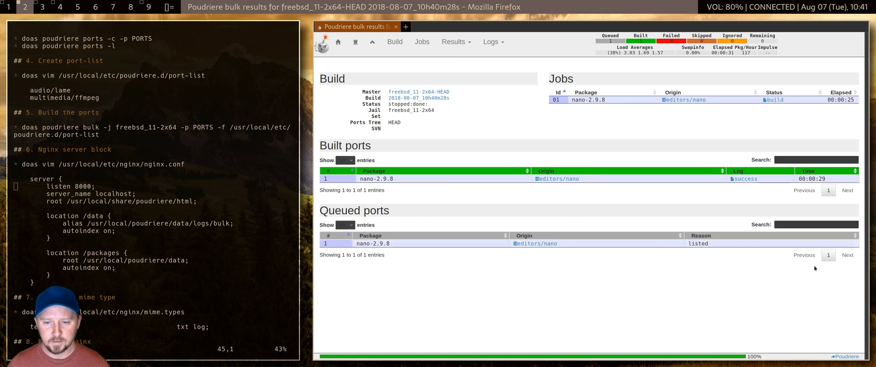
pyautogui.moveTo(773, 100)
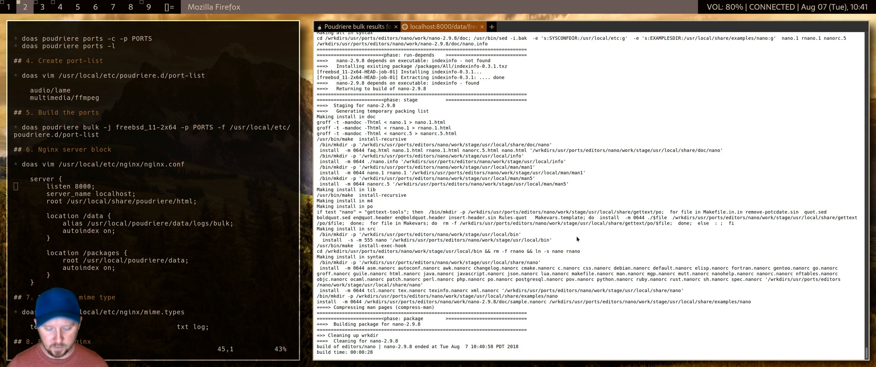
# Scroll the Poudriere results page while the nano-2.9.8 build runs to success
pyautogui.scroll(3)
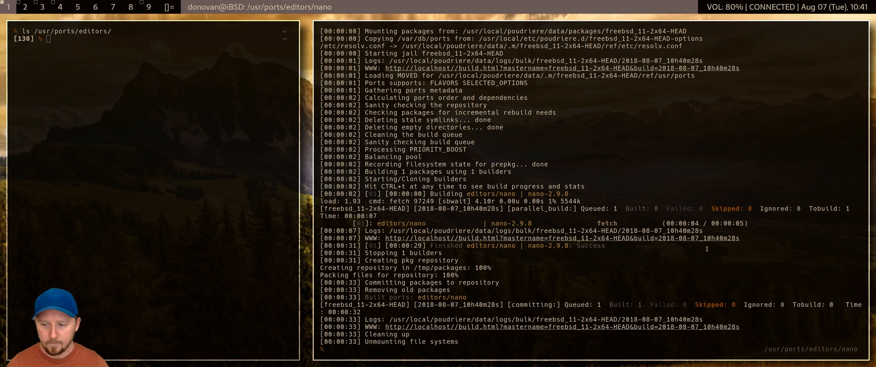
pyautogui.moveTo(490, 264)
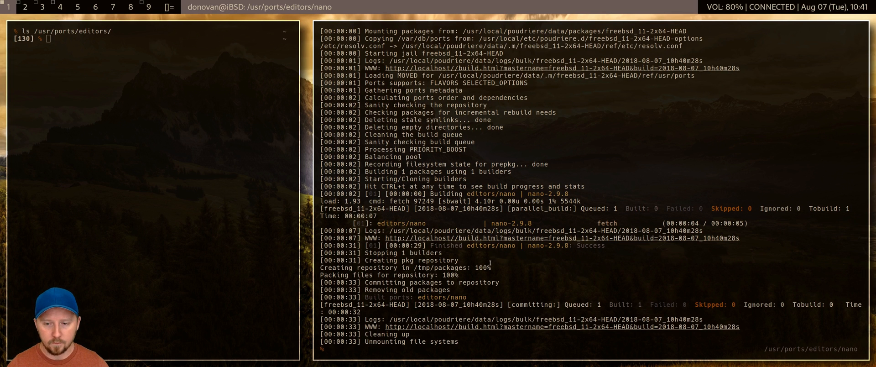
pyautogui.moveTo(688, 271)
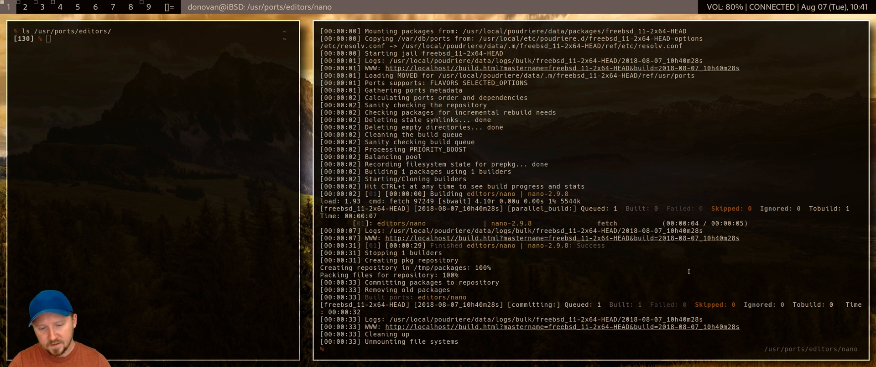
# Run 'pkg install nano', confirm nano 2.9.8 comes from the poudriere repository, and answer N
pyautogui.write('pkg')
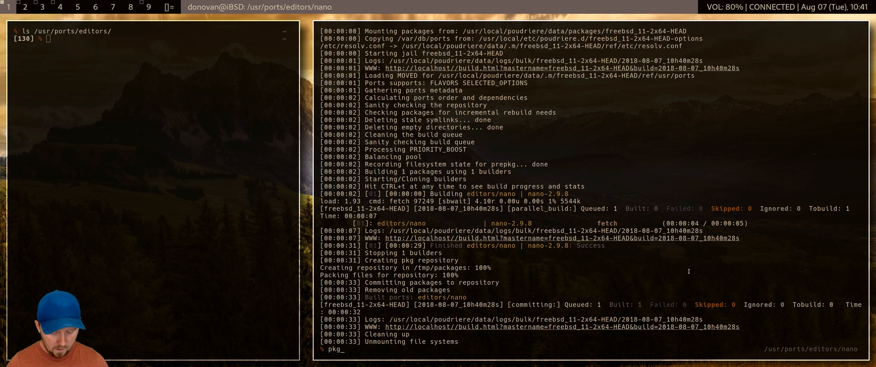
pyautogui.write('install nano')
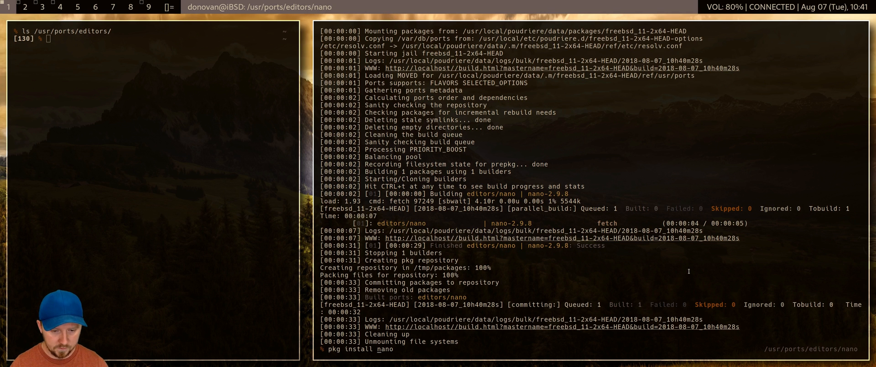
pyautogui.write('doas ')
pyautogui.press('Return')
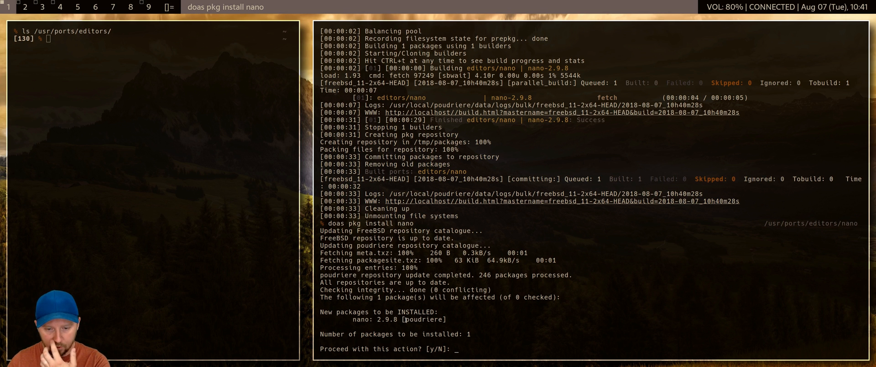
pyautogui.doubleClick(424, 319)
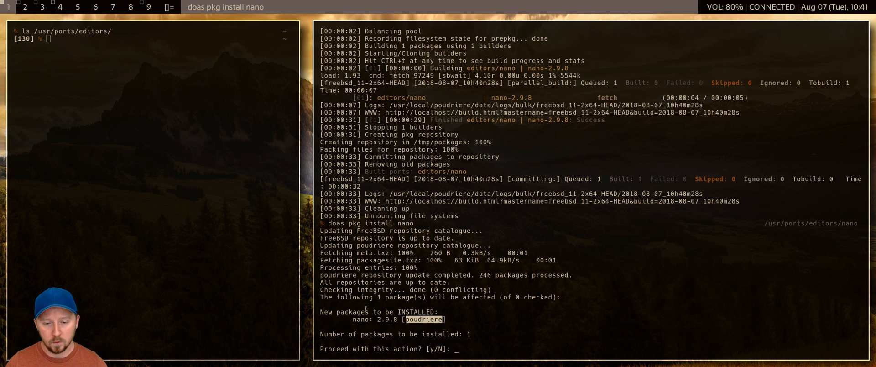
pyautogui.moveTo(457, 316)
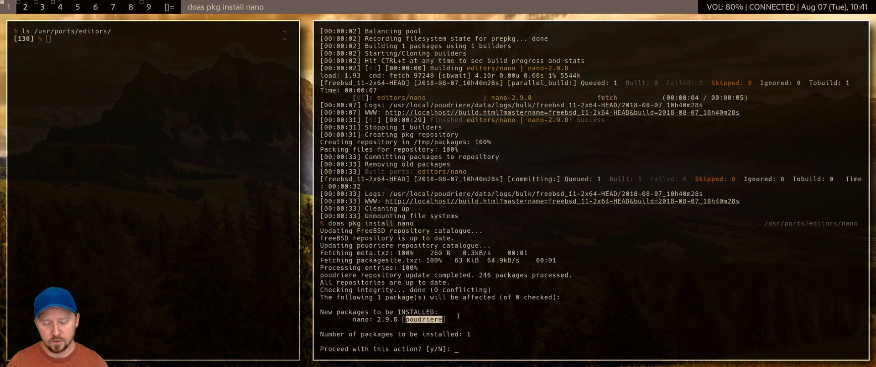
pyautogui.moveTo(613, 271)
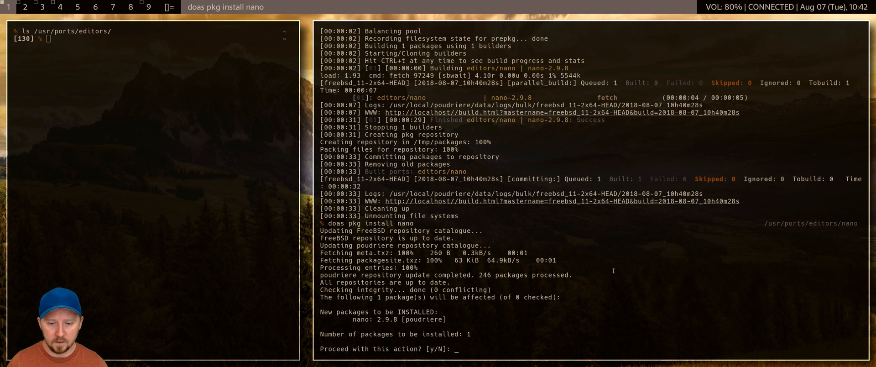
pyautogui.moveTo(703, 262)
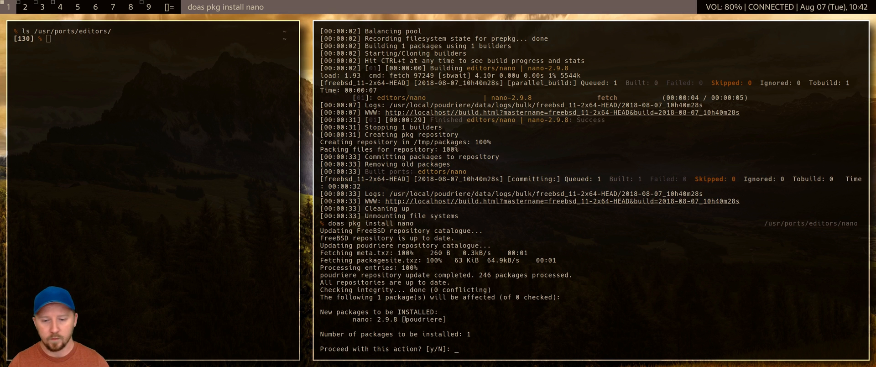
pyautogui.moveTo(560, 334)
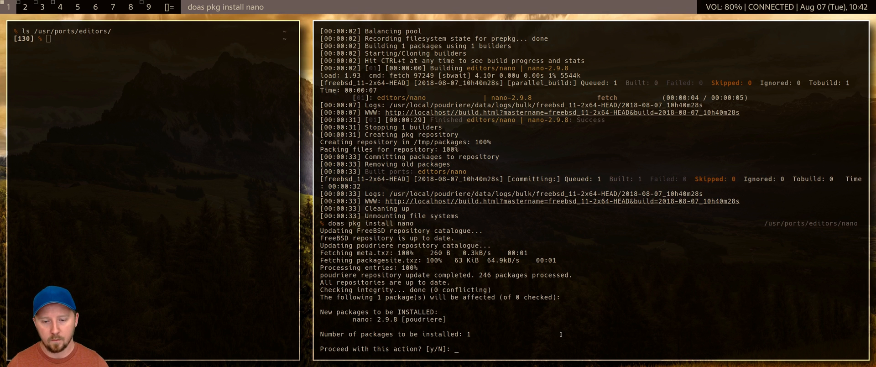
pyautogui.moveTo(615, 257)
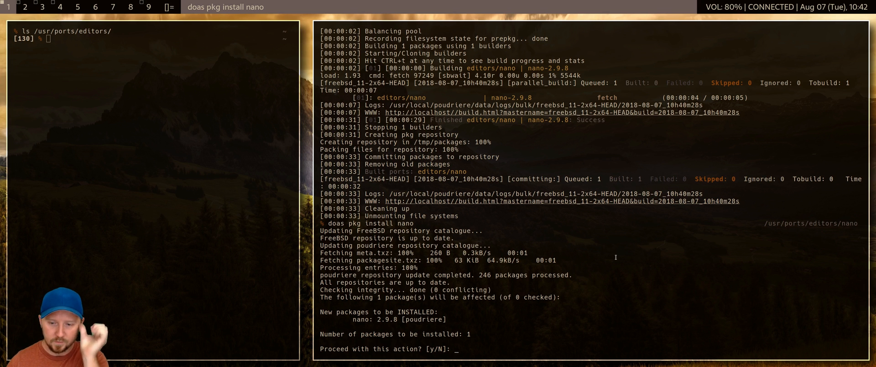
pyautogui.moveTo(560, 284)
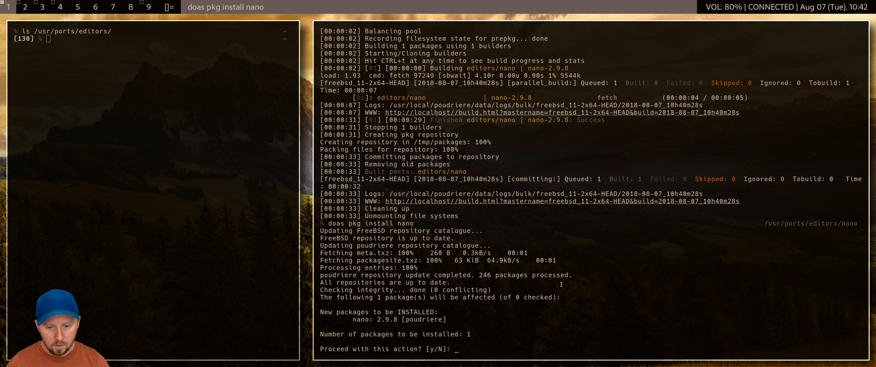
pyautogui.moveTo(647, 234)
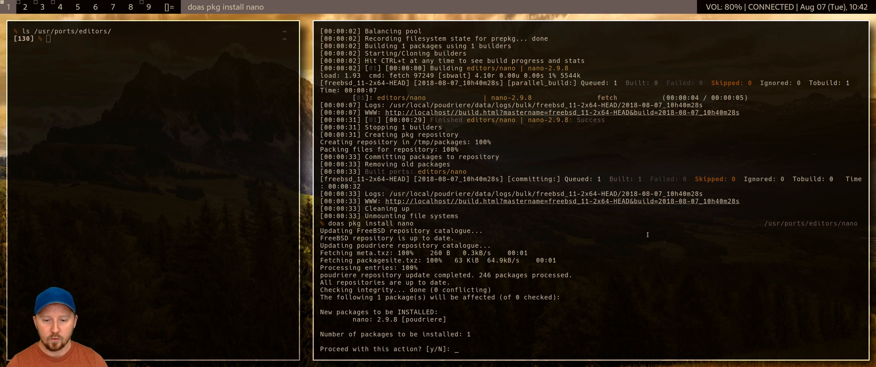
pyautogui.write('N')
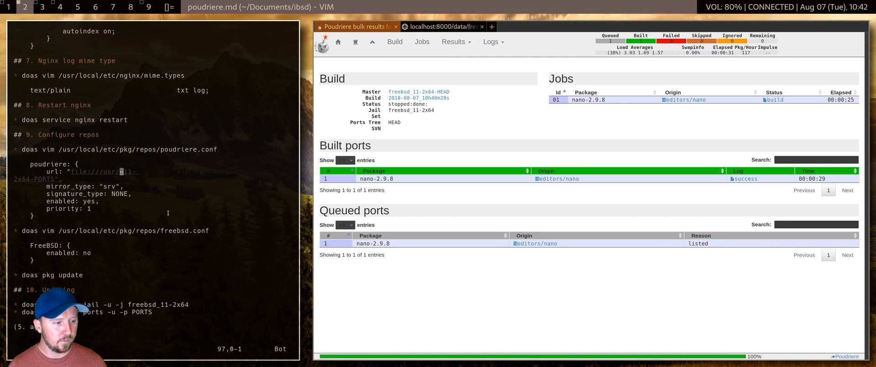
# Jump Vim's Poudriere quick-reference notes back to the top, beside the nano bulk results page
pyautogui.press('gg')
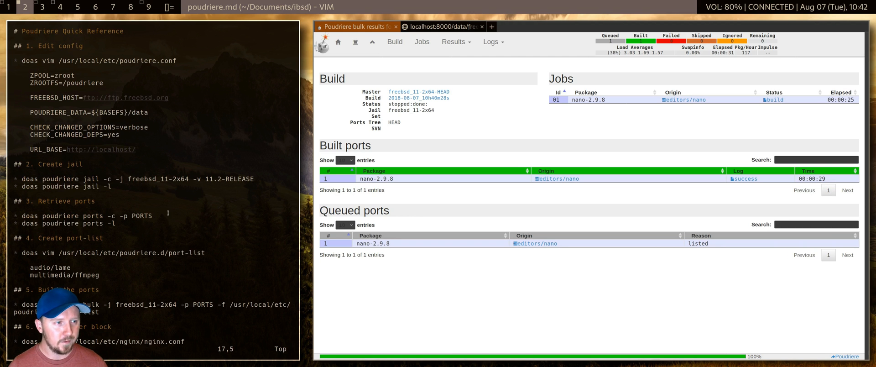